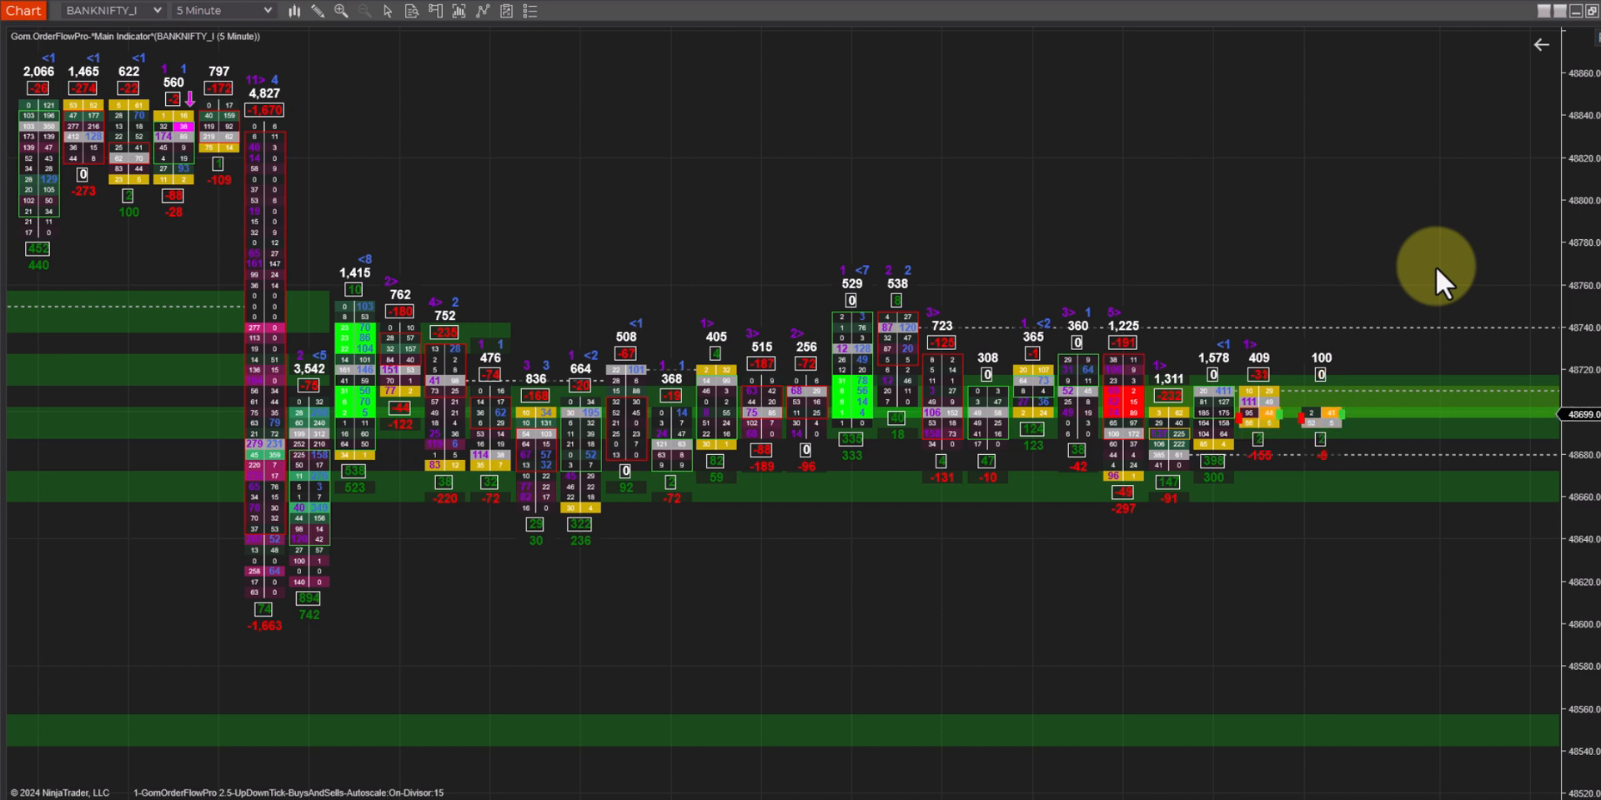
mouse_move(901, 166)
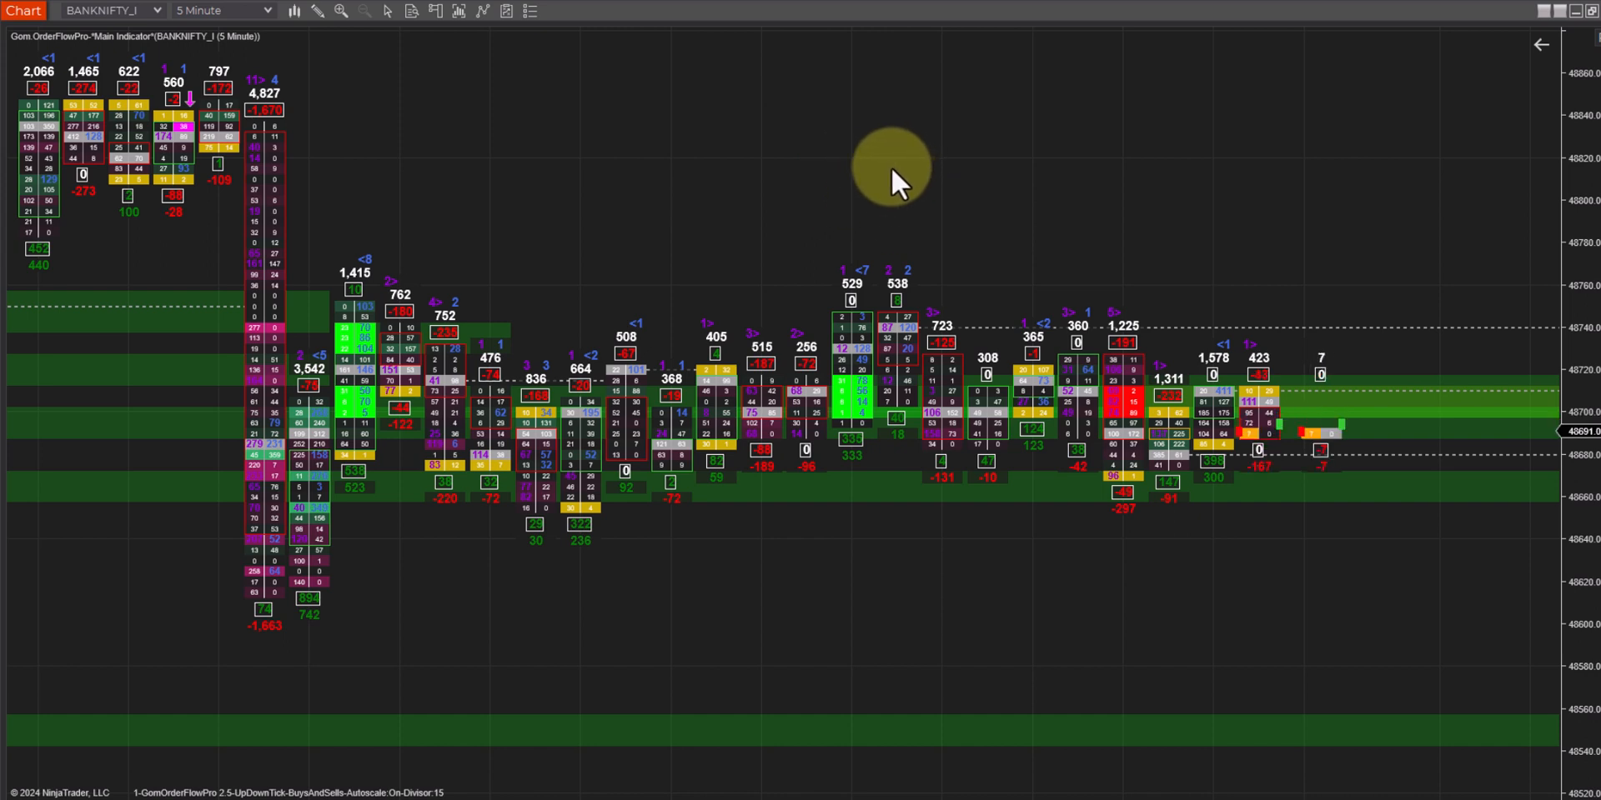
mouse_move(581, 138)
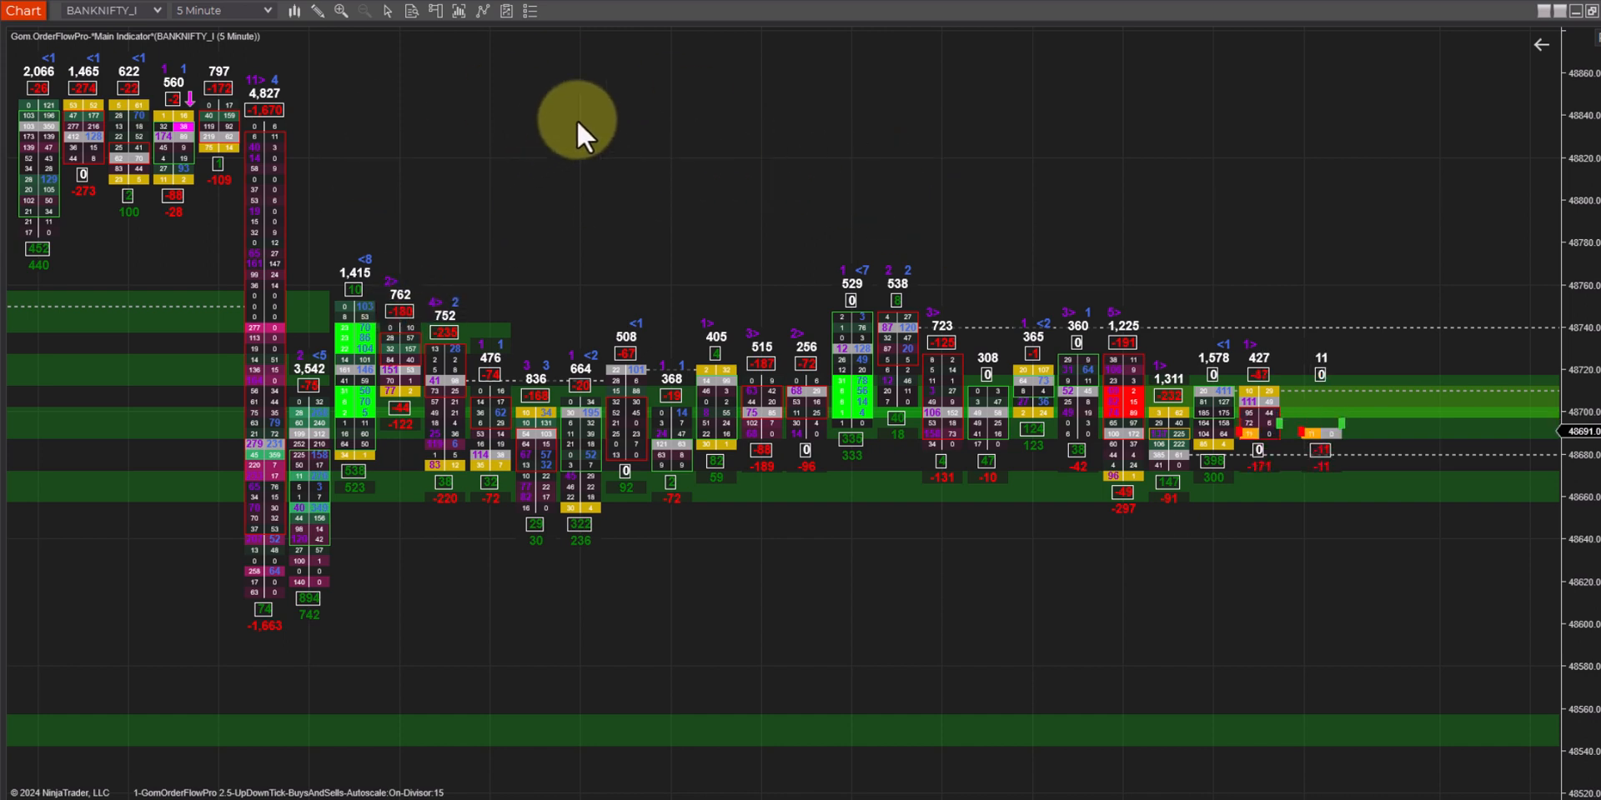
mouse_move(929, 618)
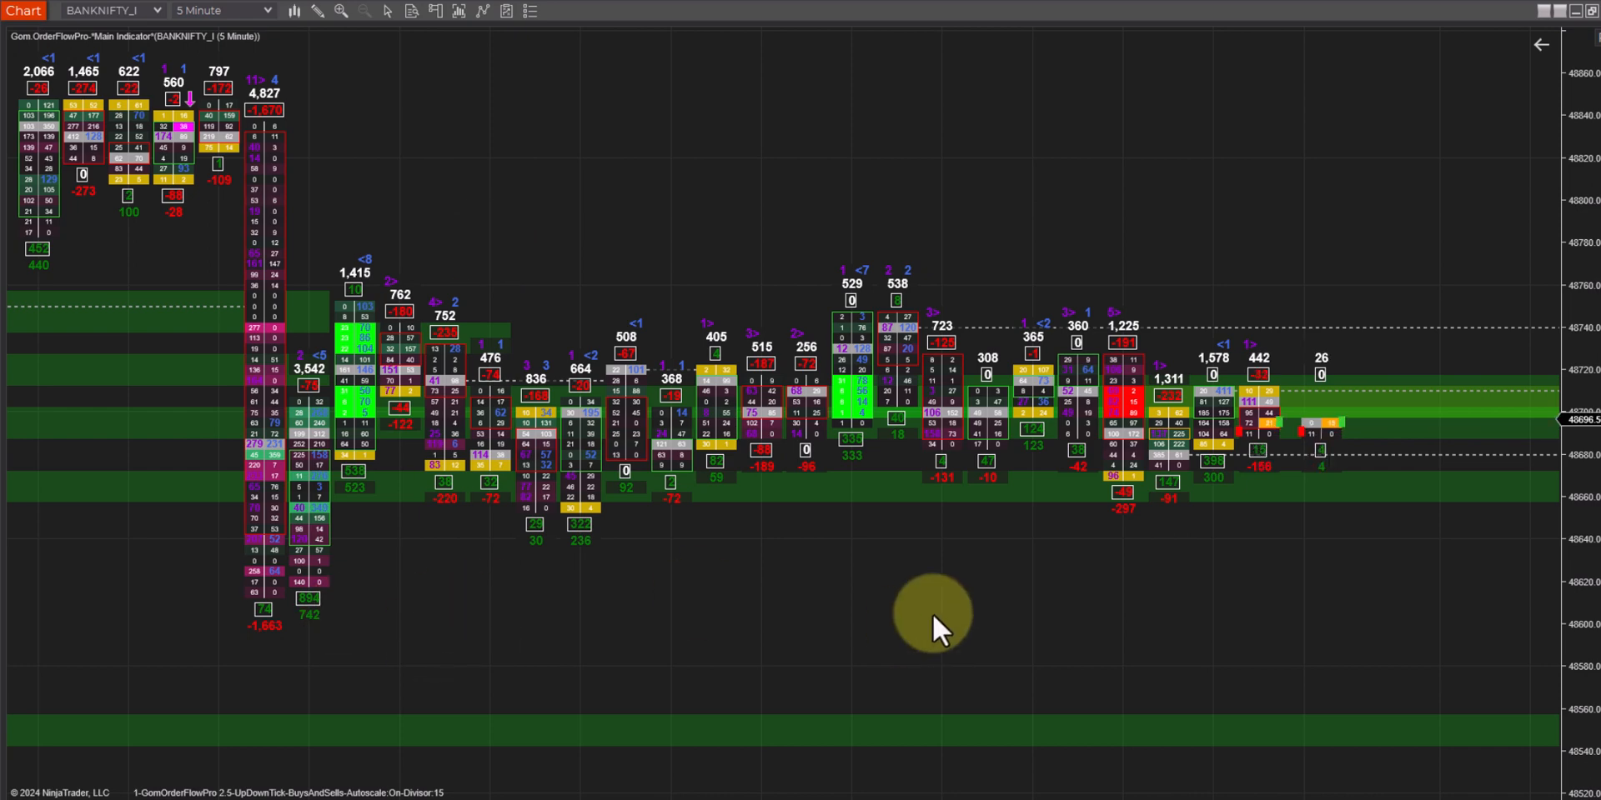
mouse_move(510, 133)
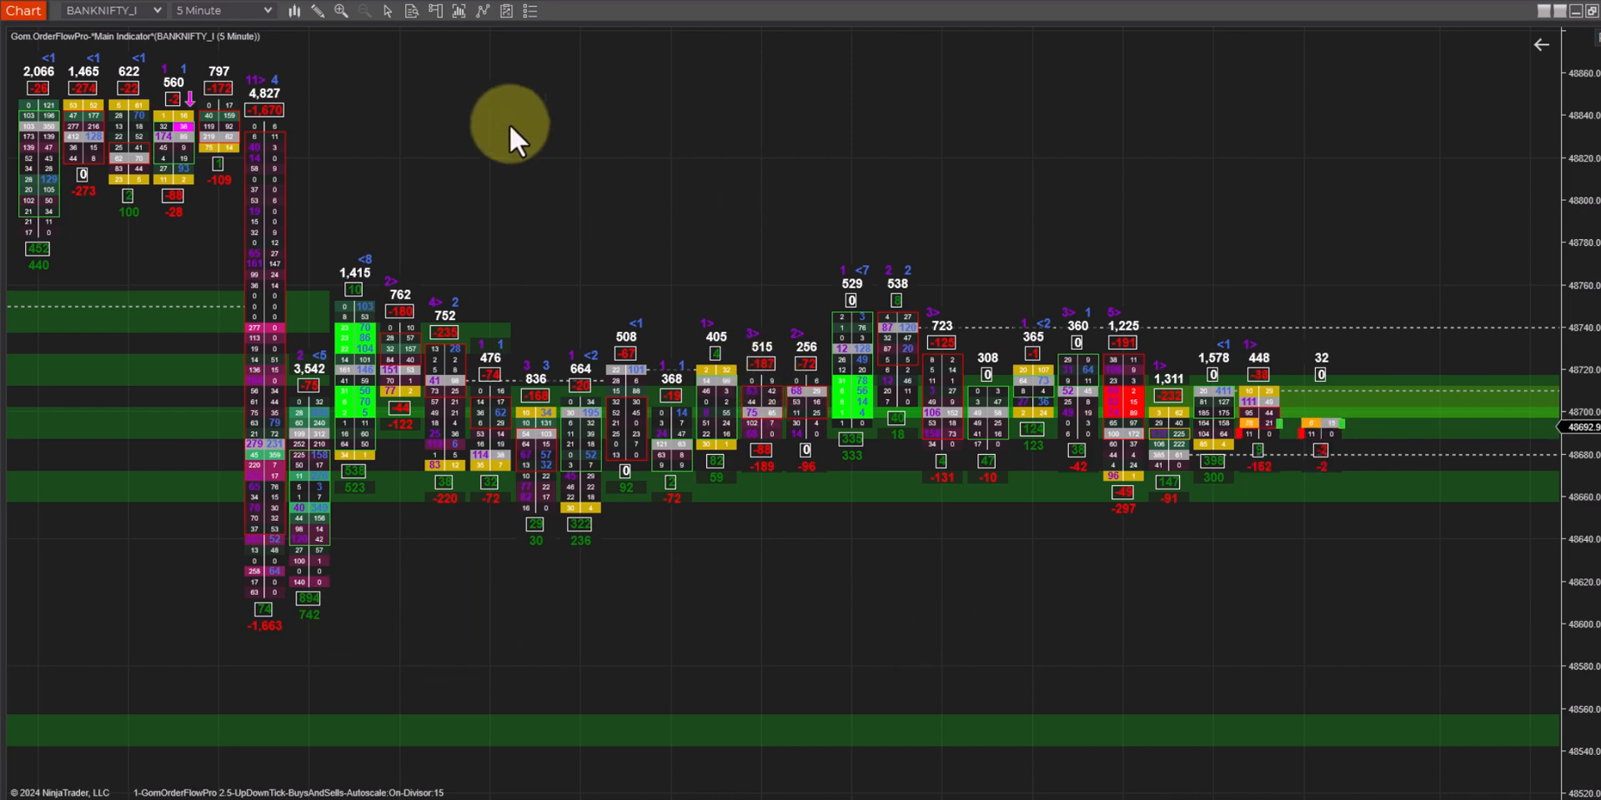
- Open the context menu on the BANKNIFTY 5-minute order-flow chart
right_click(510, 137)
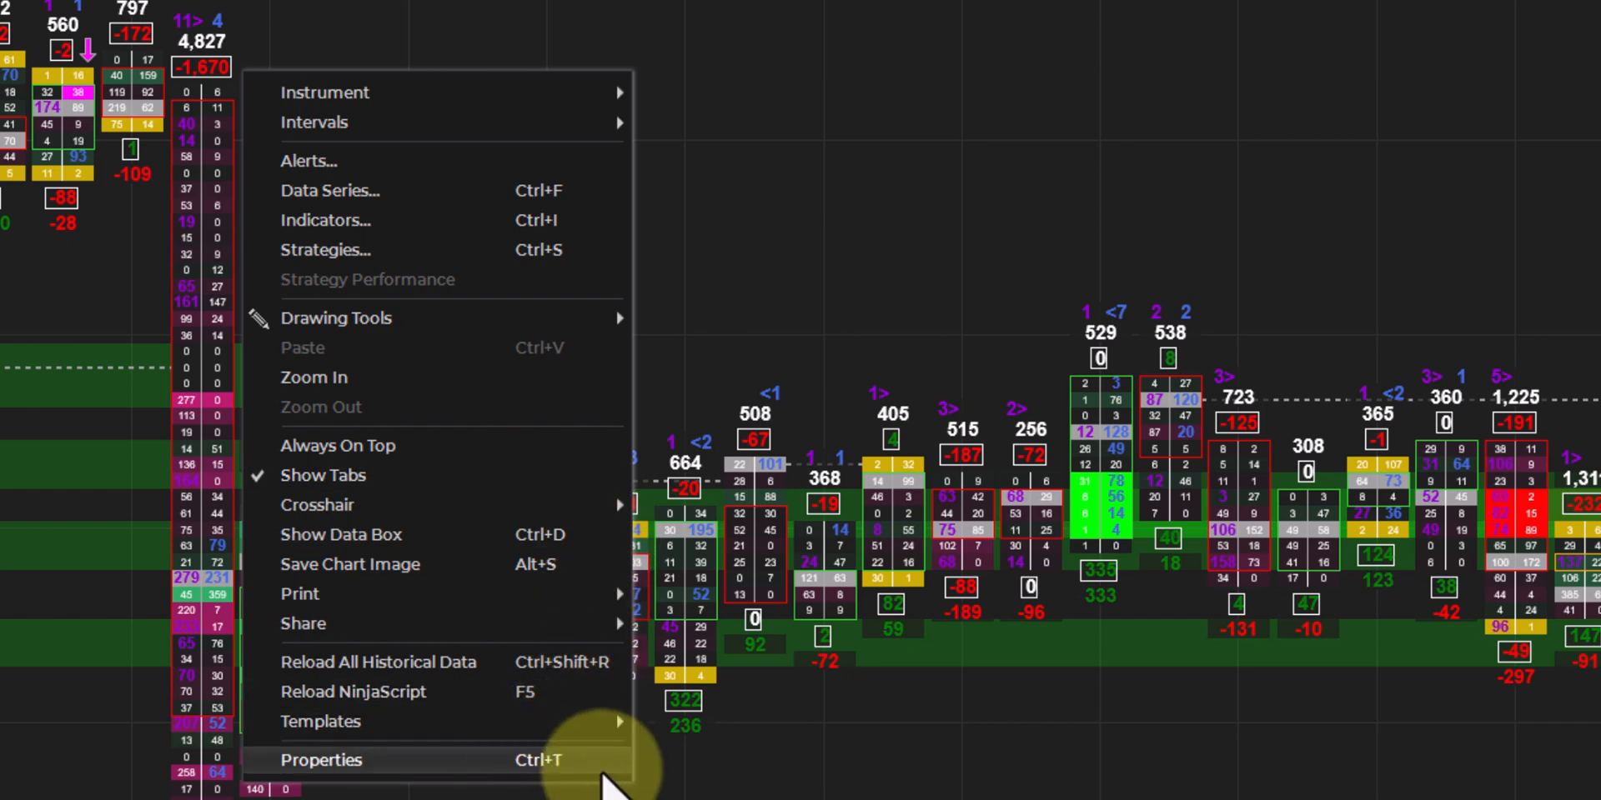
- Choose Properties from the context menu to open the chart's Properties dialog
click(320, 759)
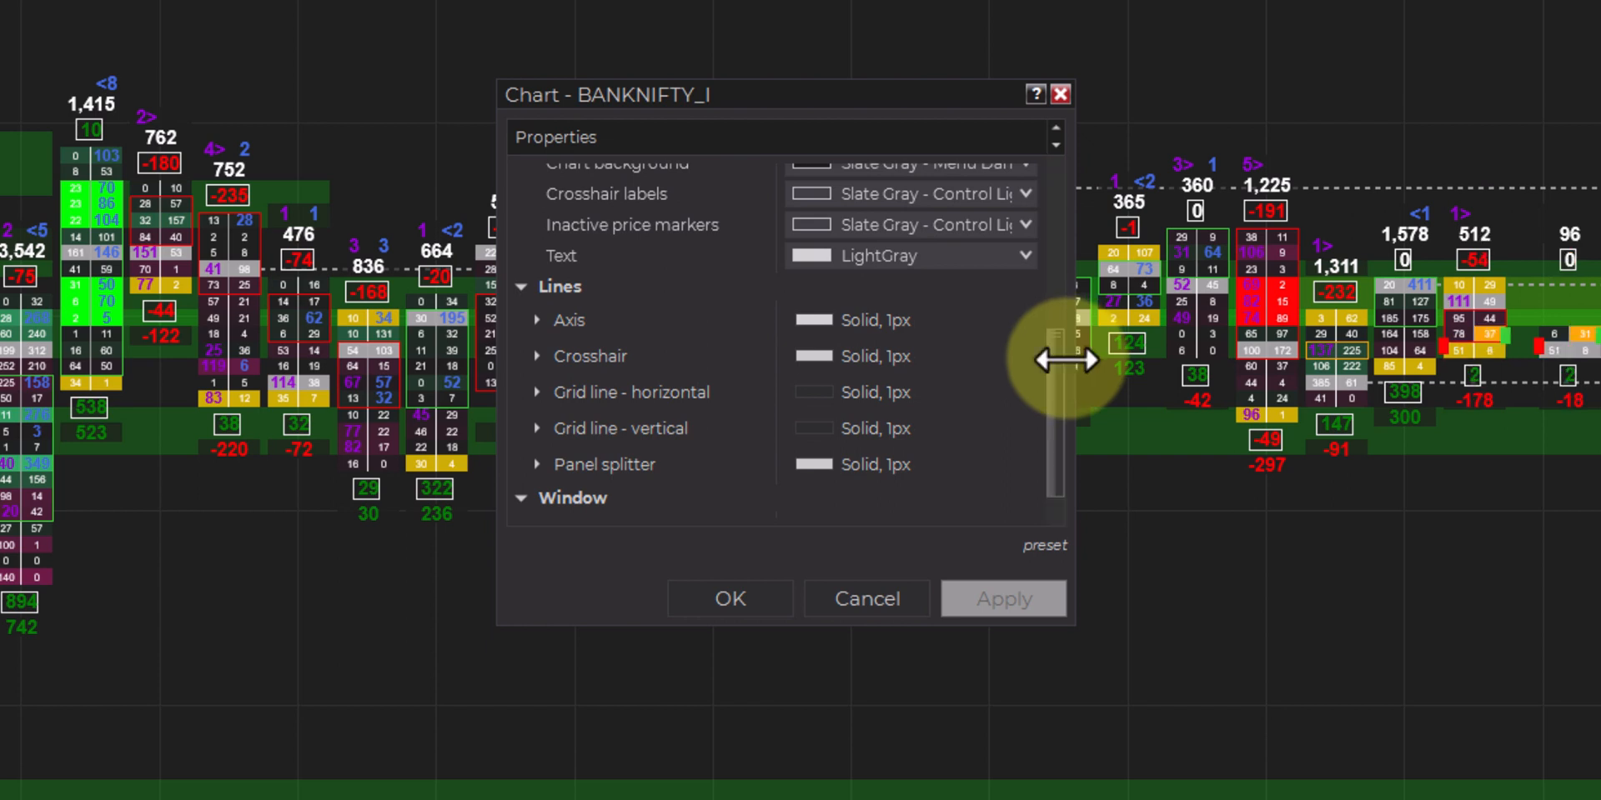
mouse_move(664, 450)
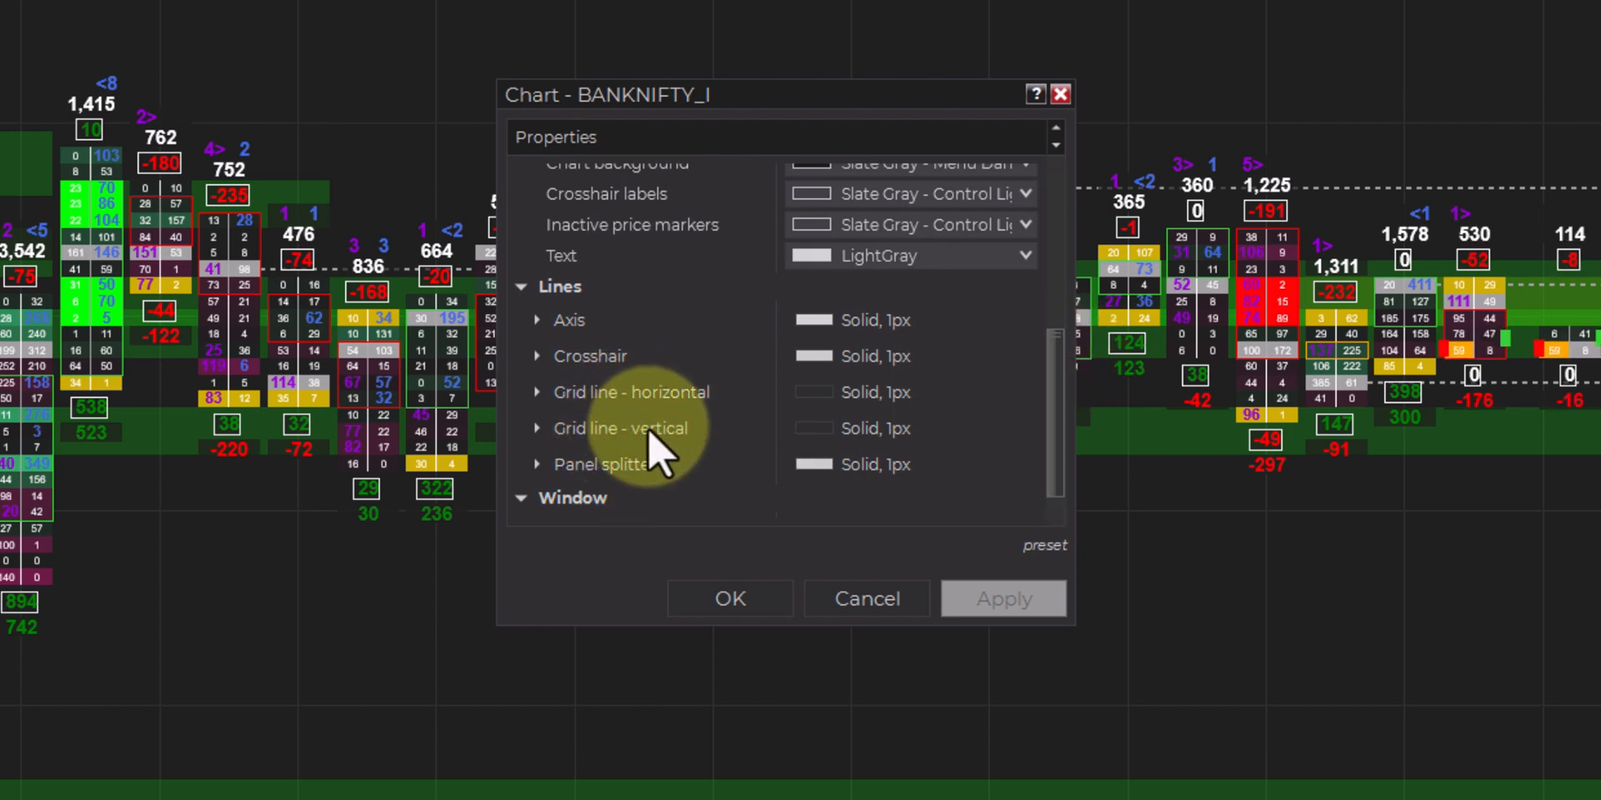
mouse_move(556, 419)
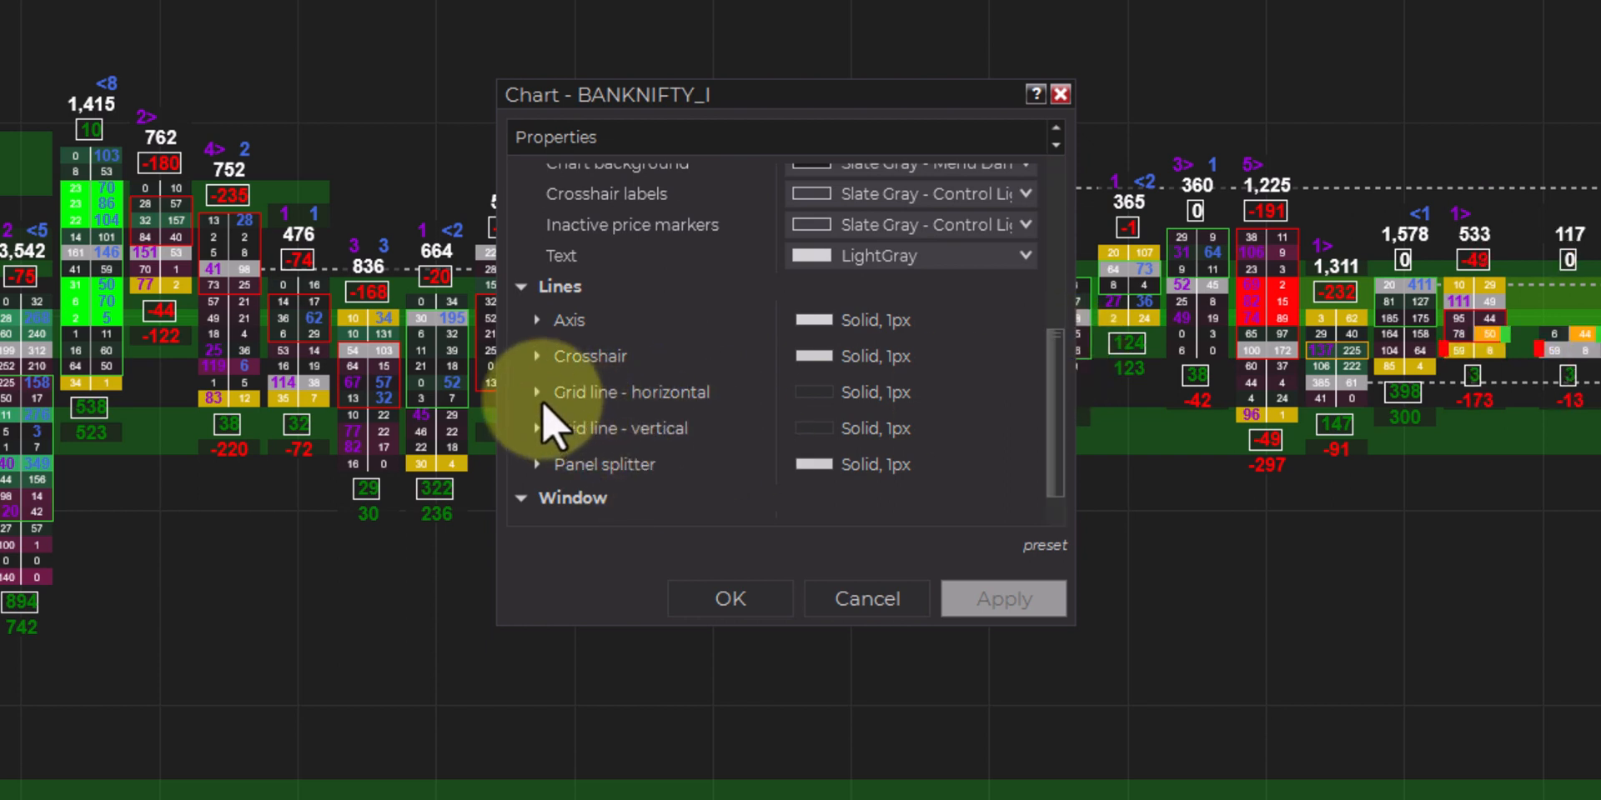
- Expand the 'Grid line - horizontal' entry under Lines
click(537, 391)
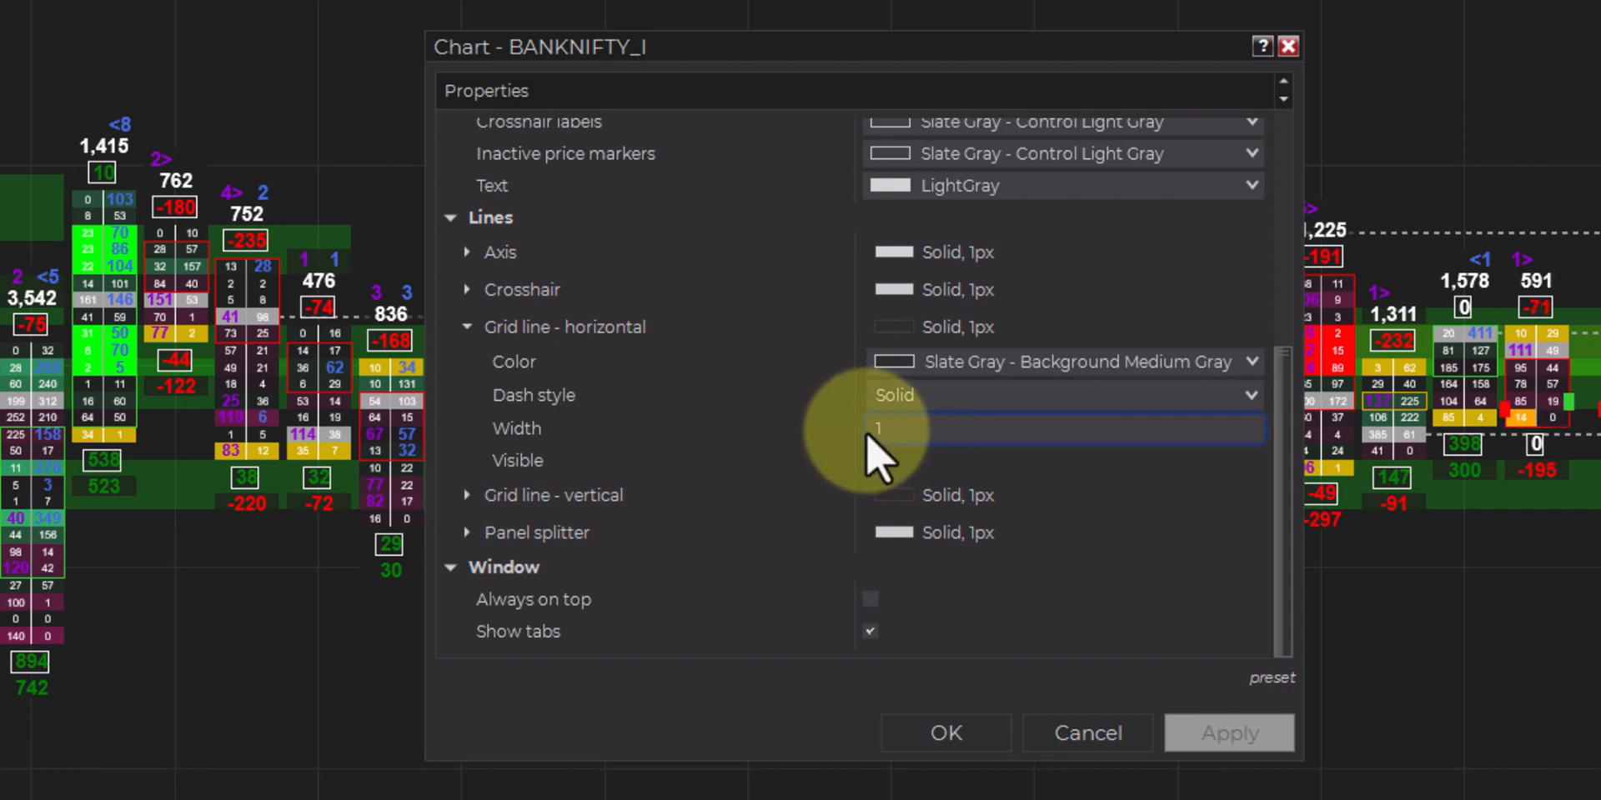
mouse_move(945, 439)
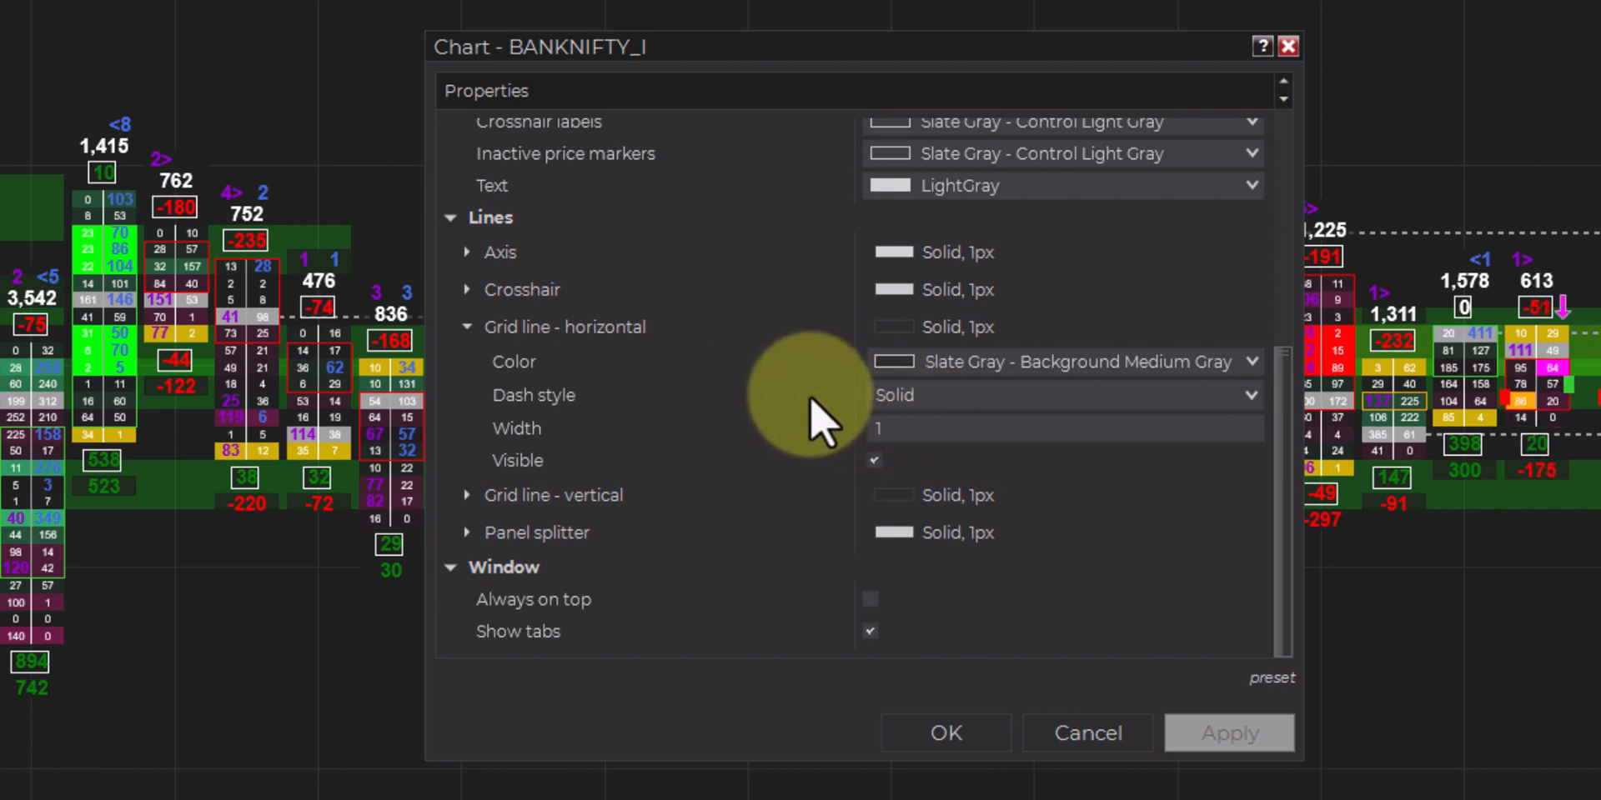
mouse_move(725, 424)
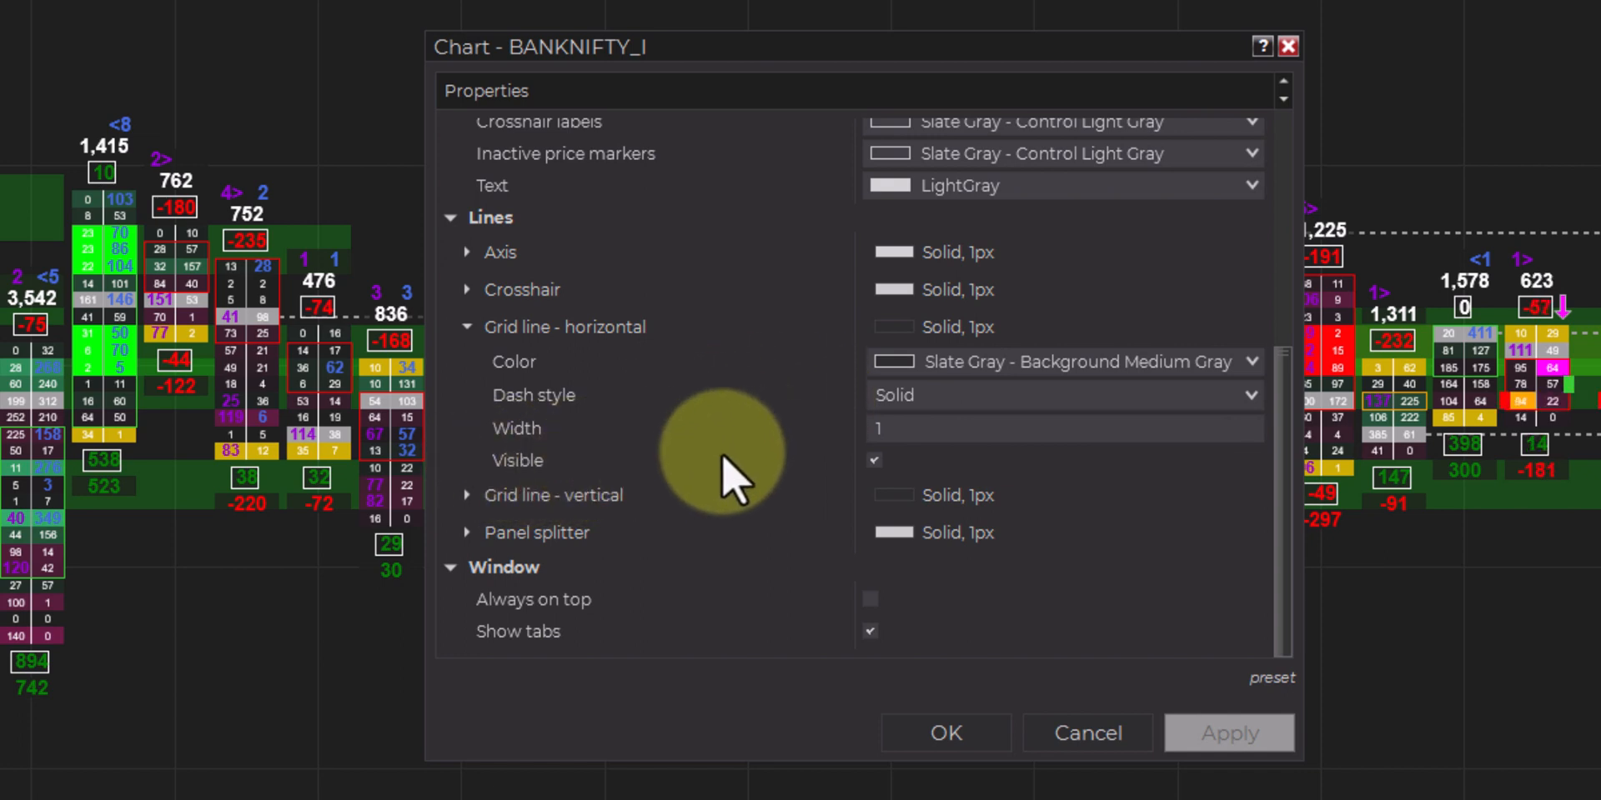
mouse_move(526, 500)
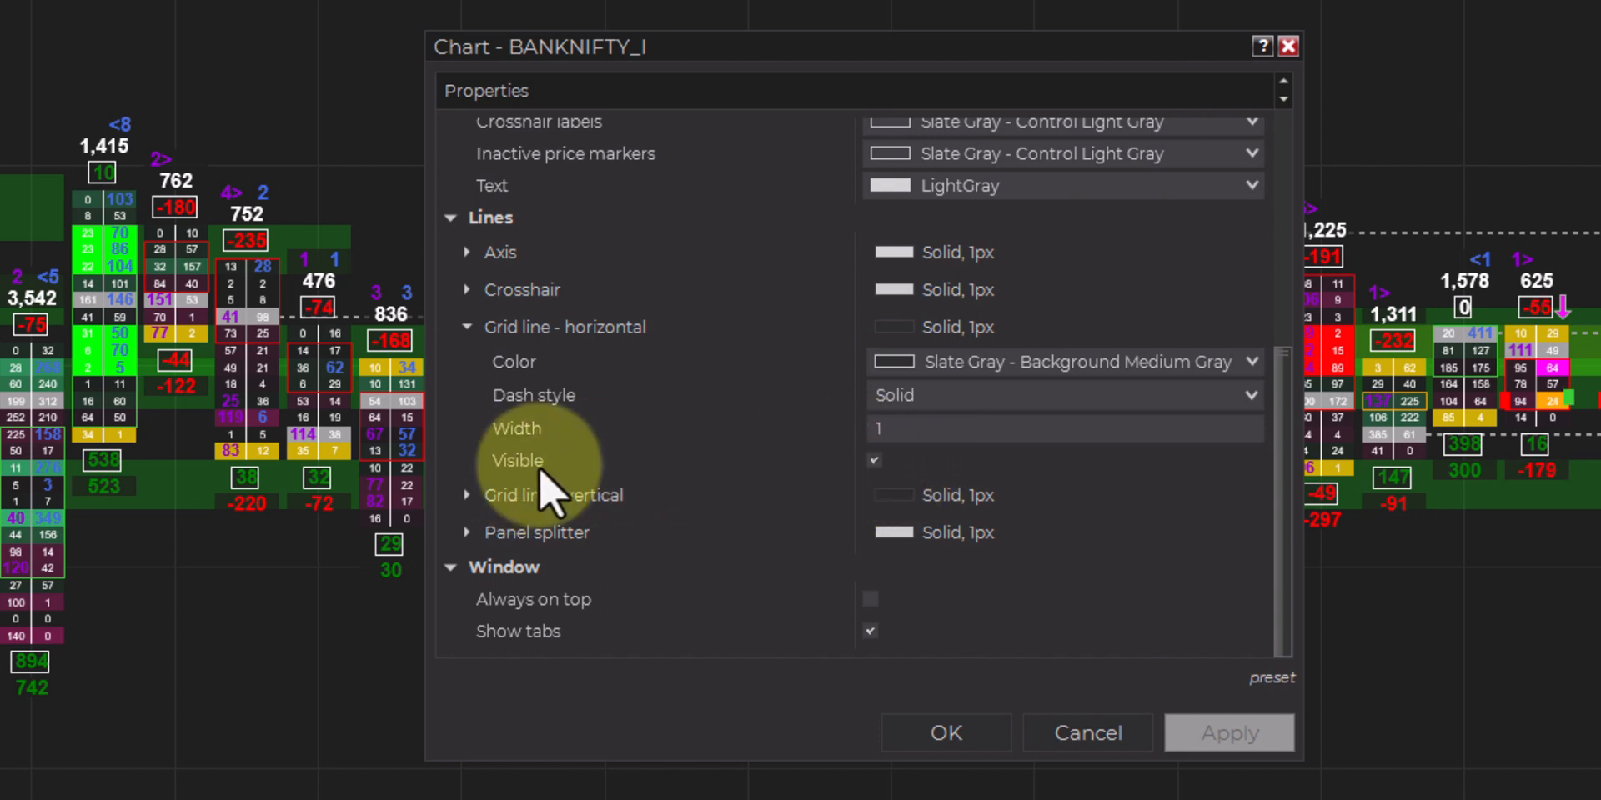
- Uncheck Visible for 'Grid line - horizontal' and 'Grid line - vertical'
click(870, 460)
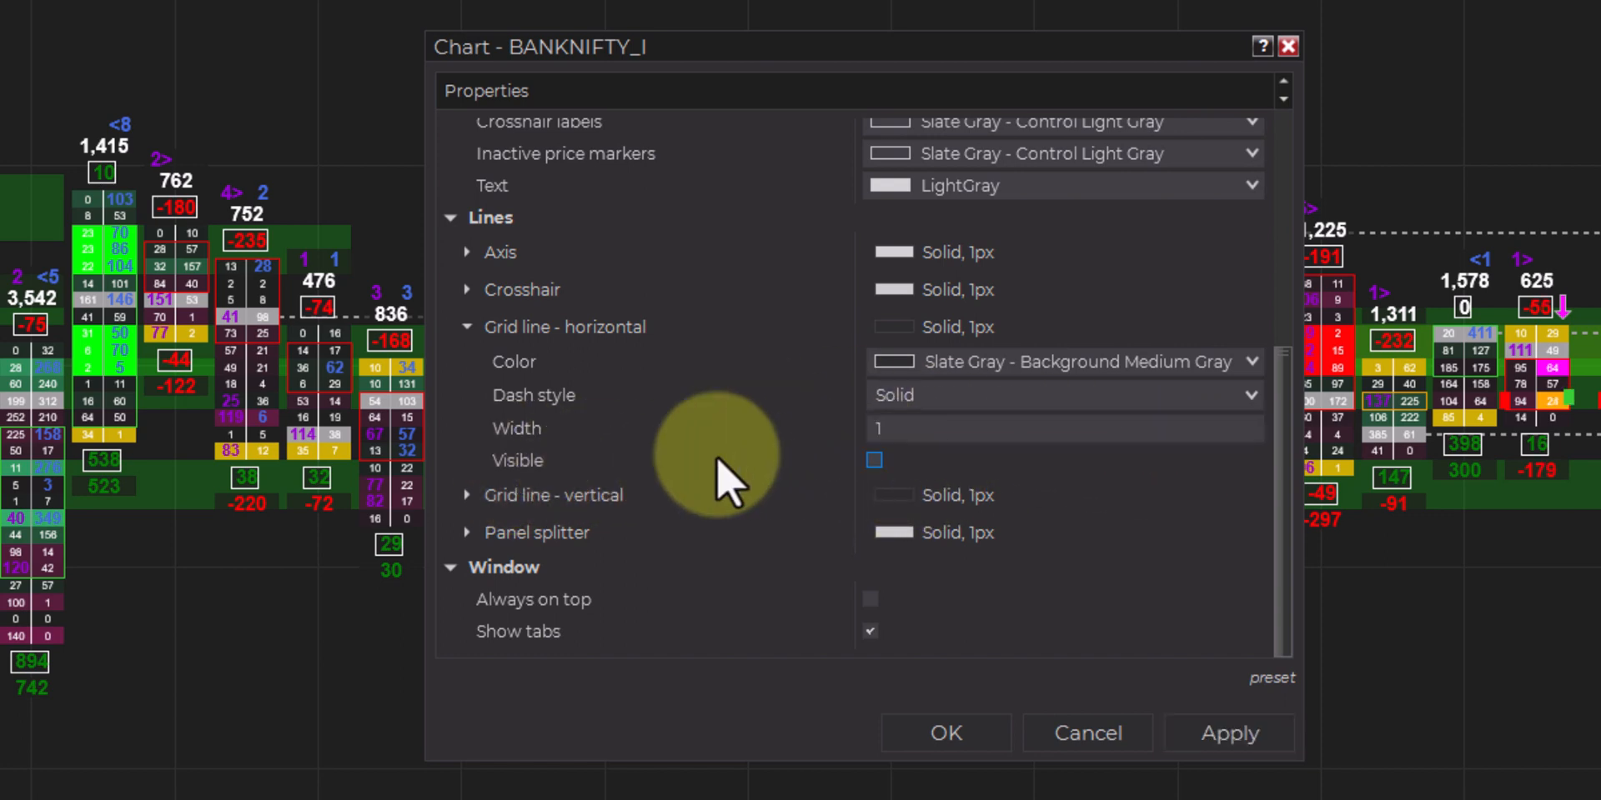
mouse_move(485, 515)
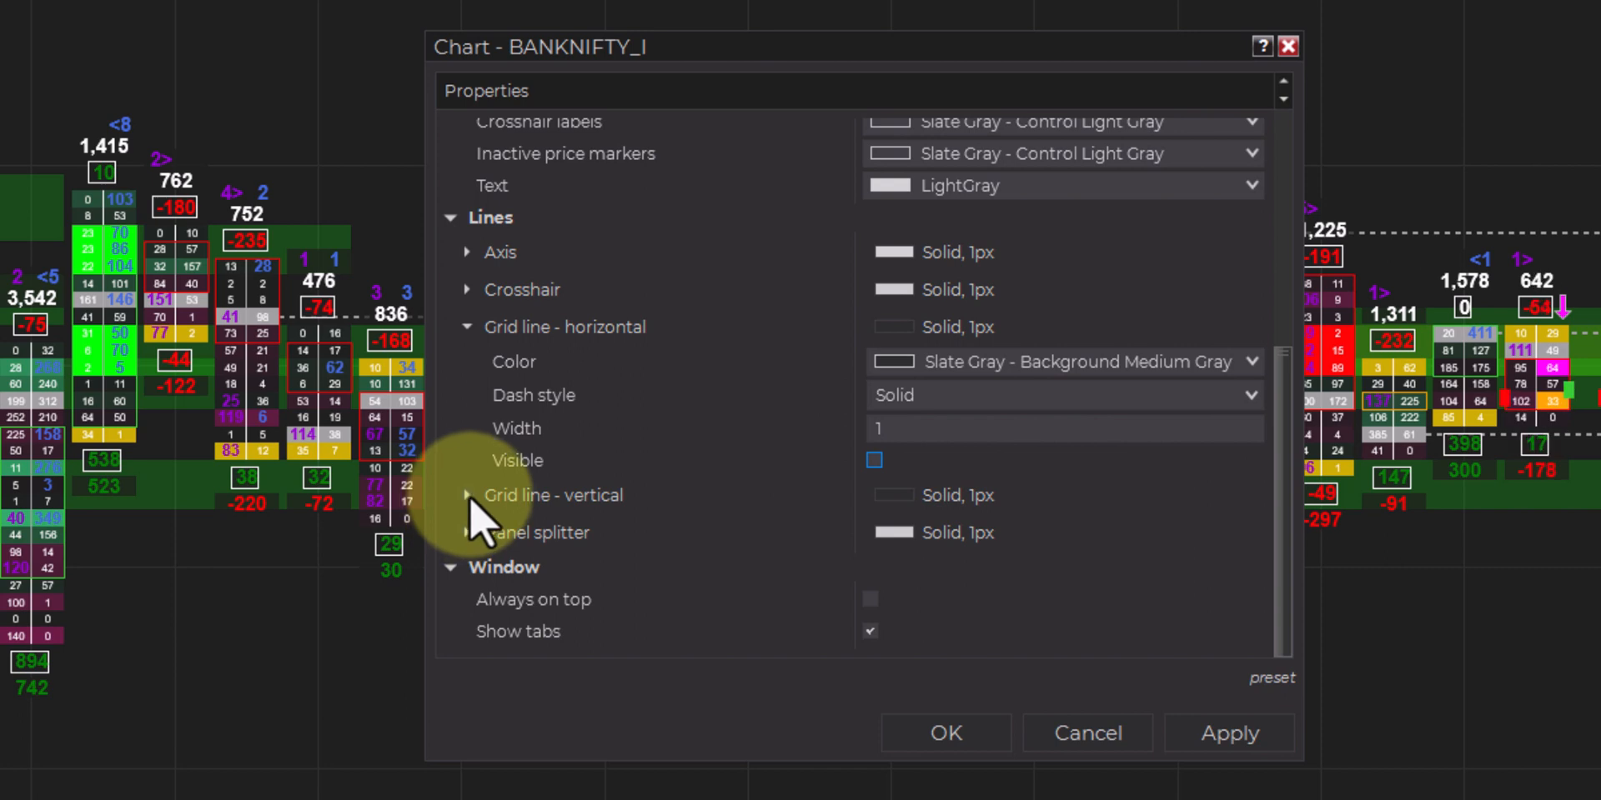
click(467, 495)
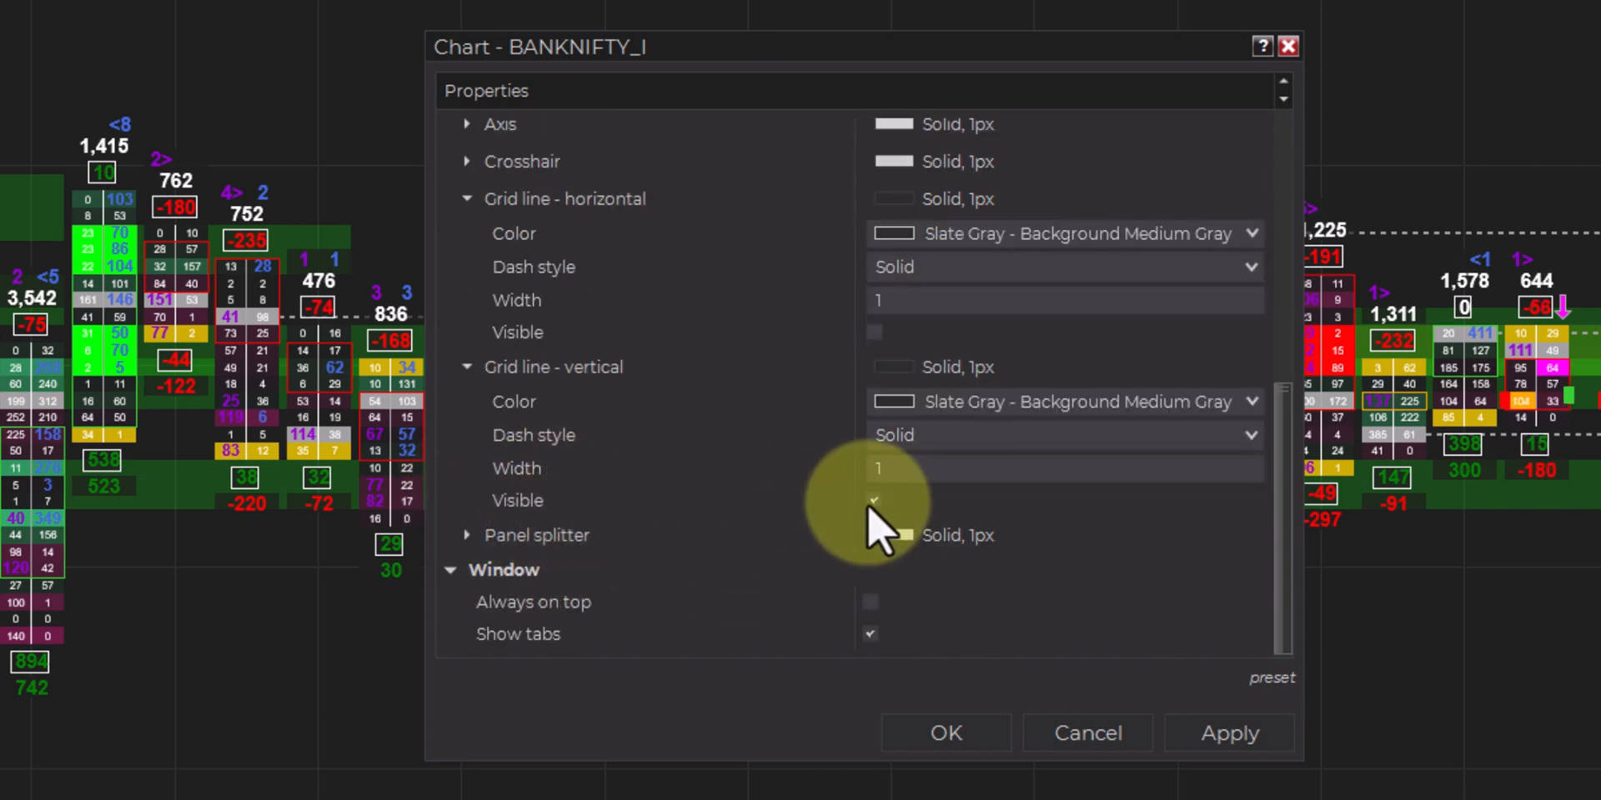
click(873, 500)
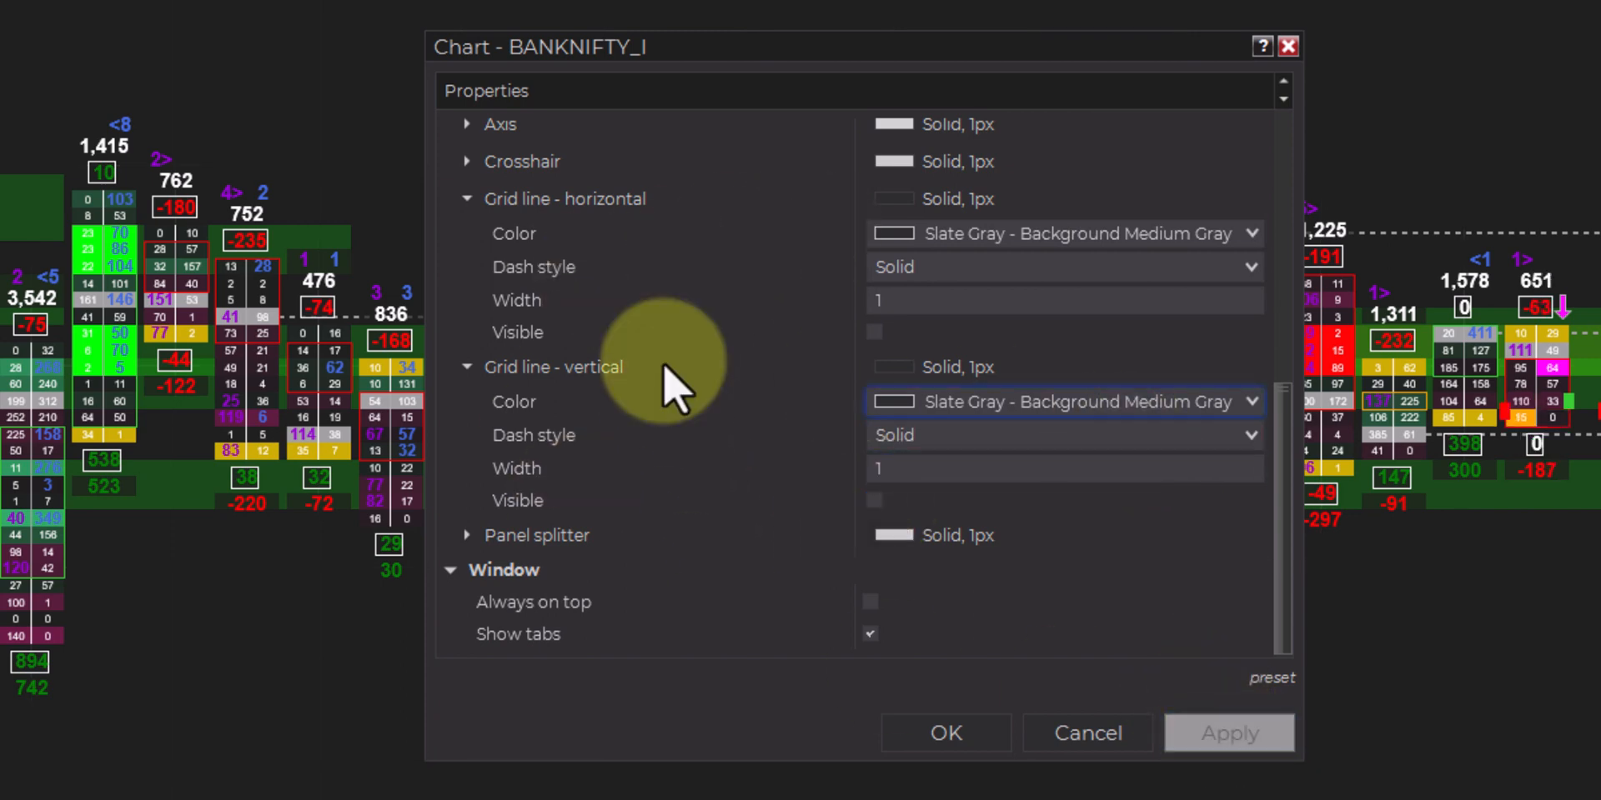
mouse_move(352, 138)
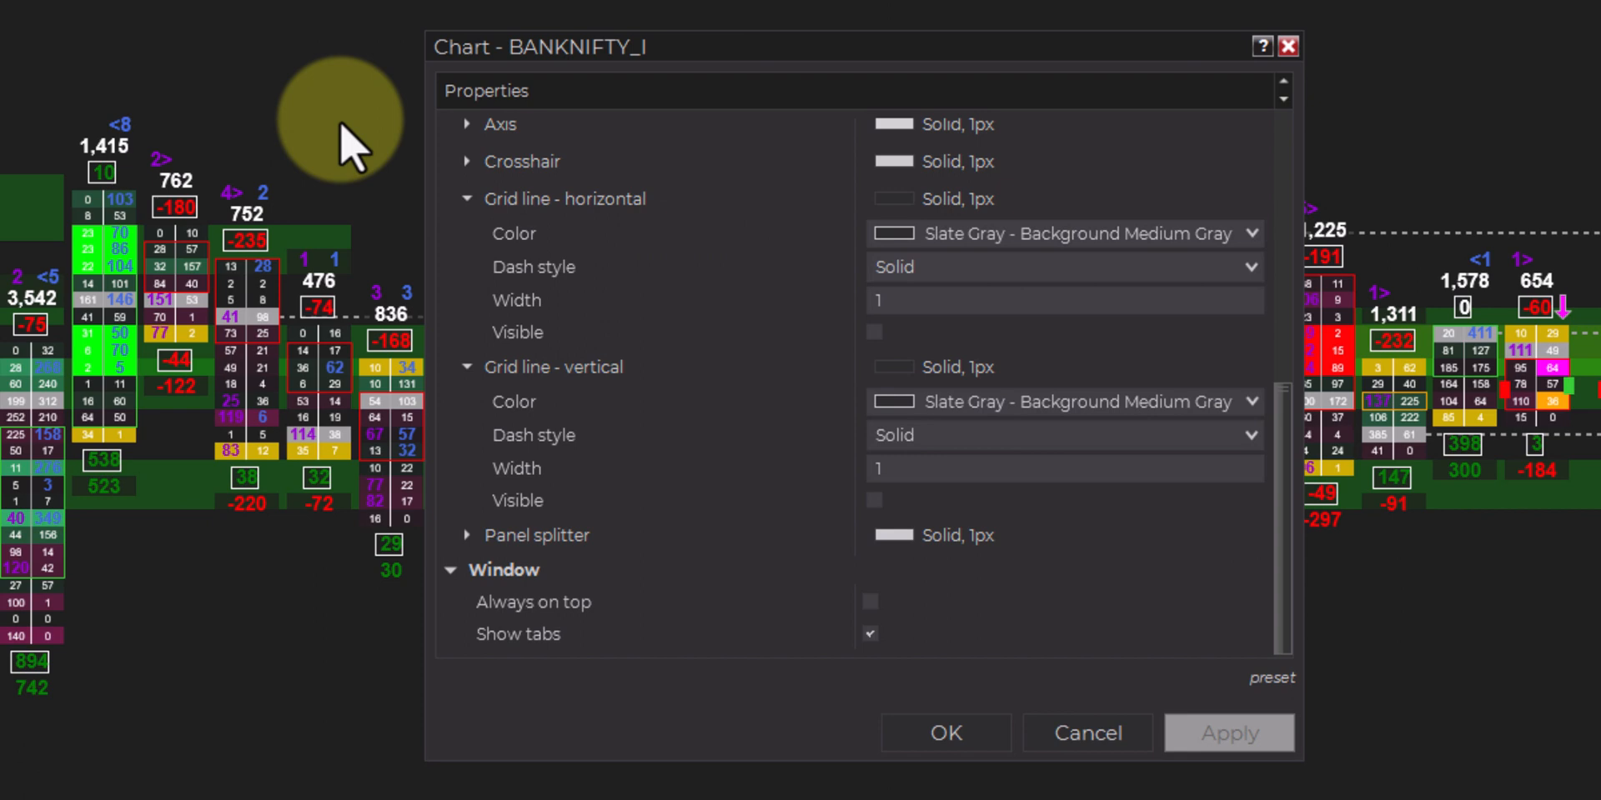
mouse_move(906, 224)
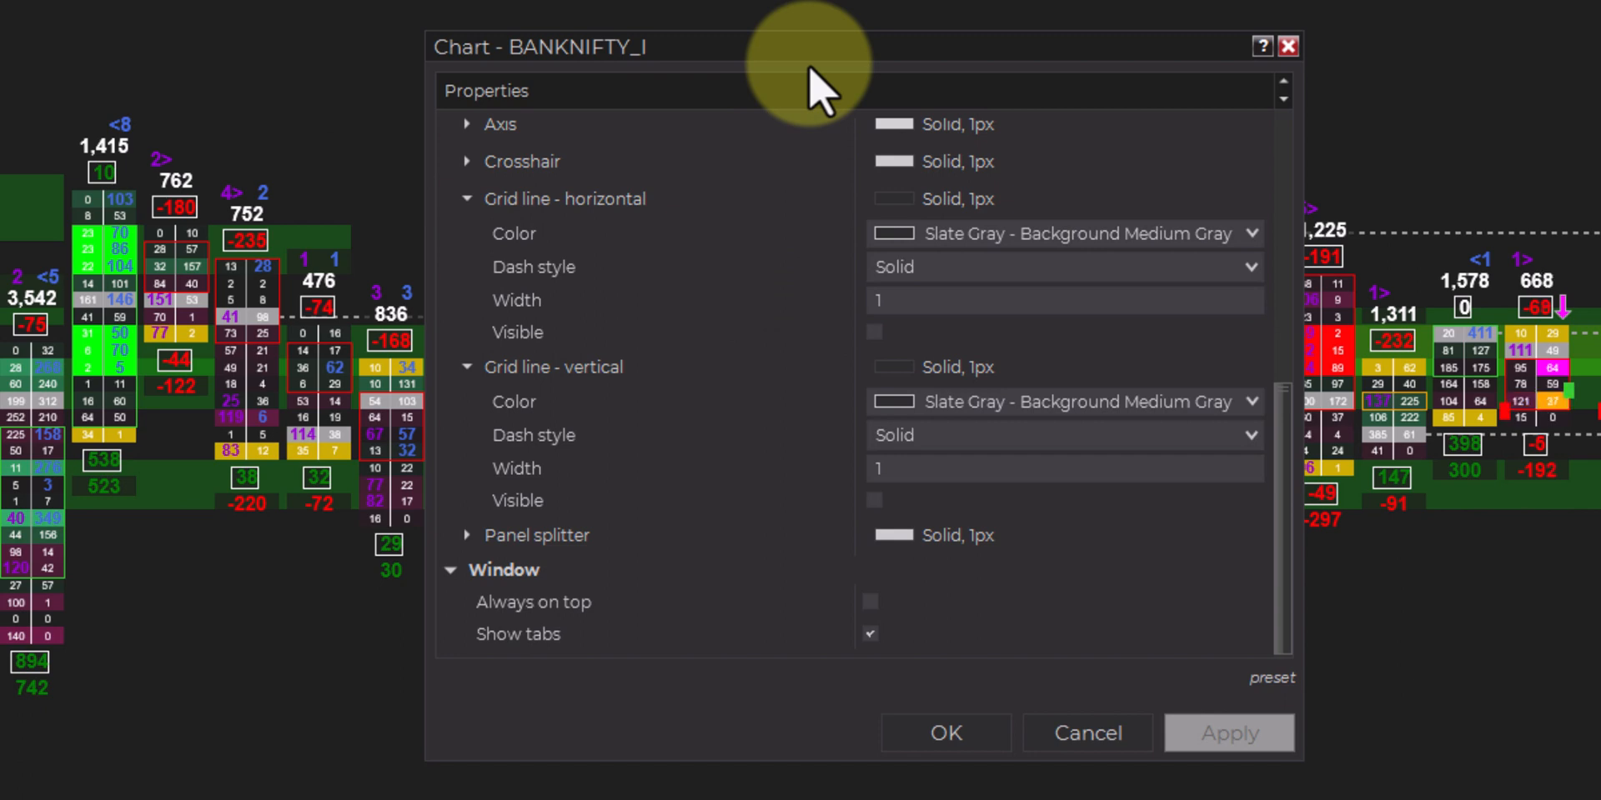
mouse_move(784, 368)
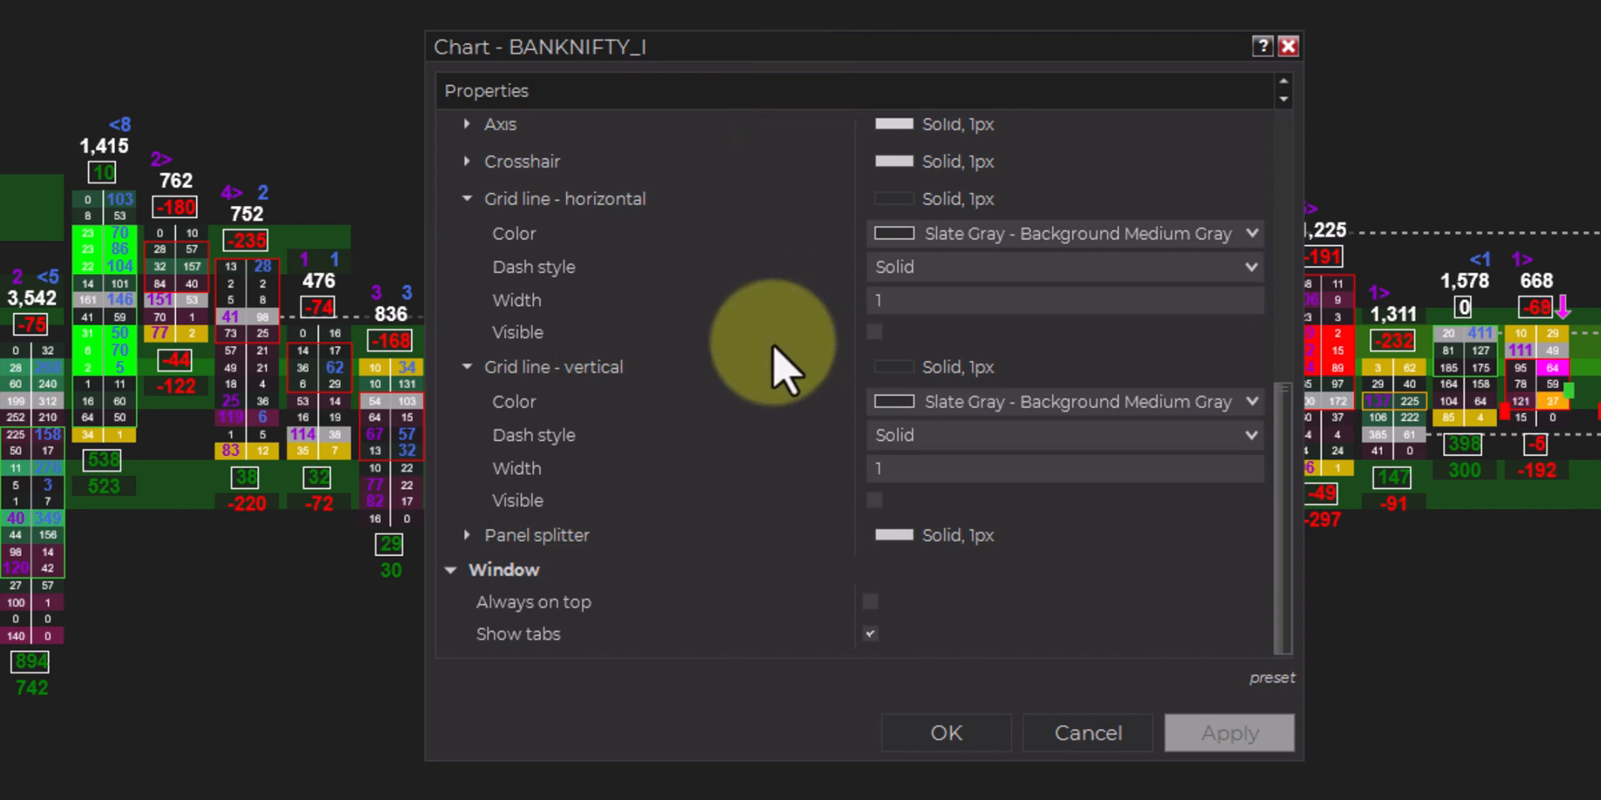
mouse_move(571, 377)
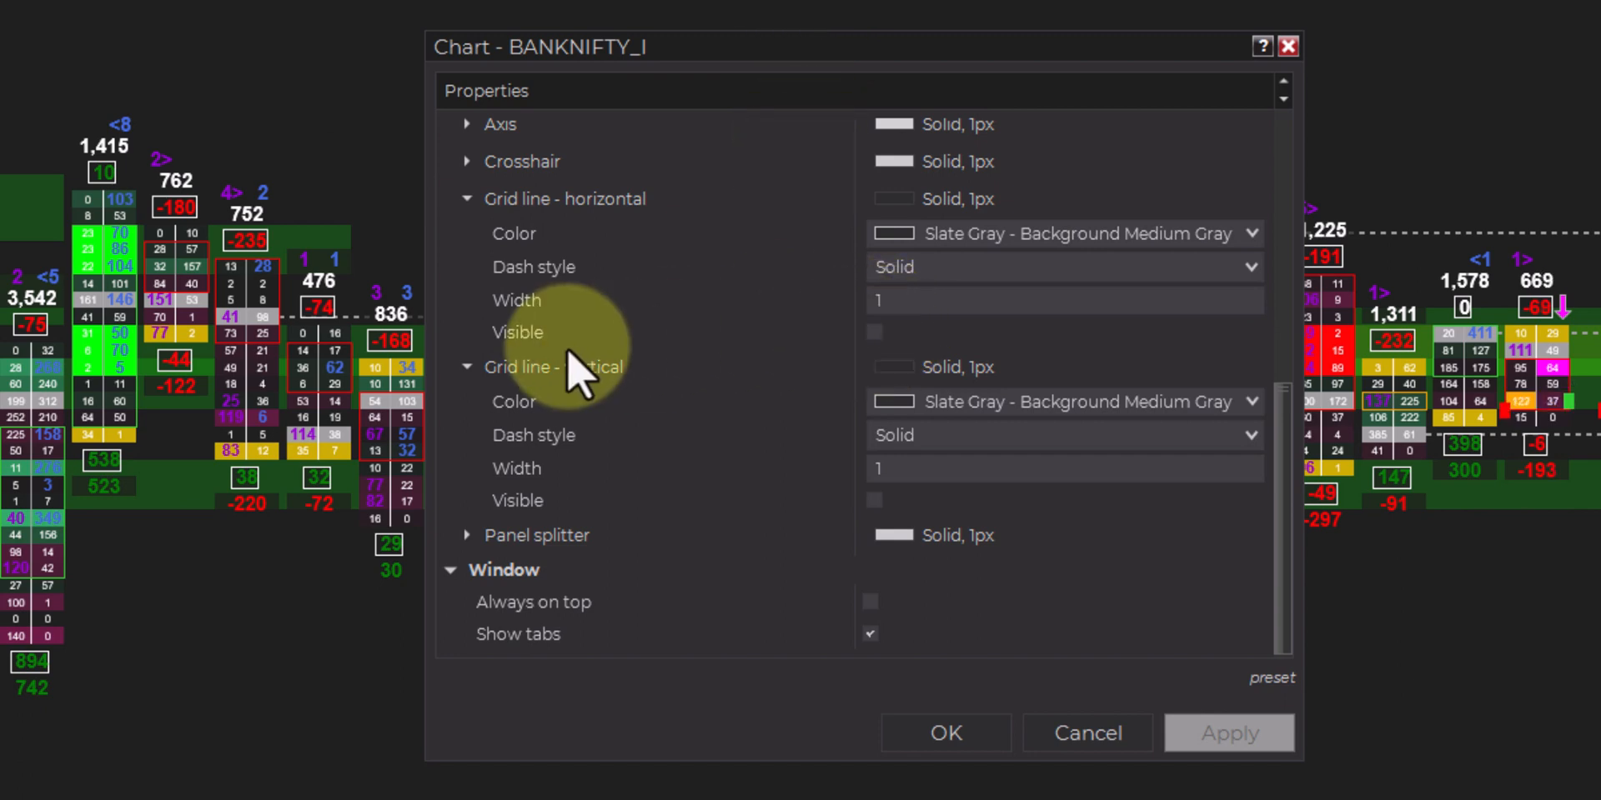
mouse_move(950, 592)
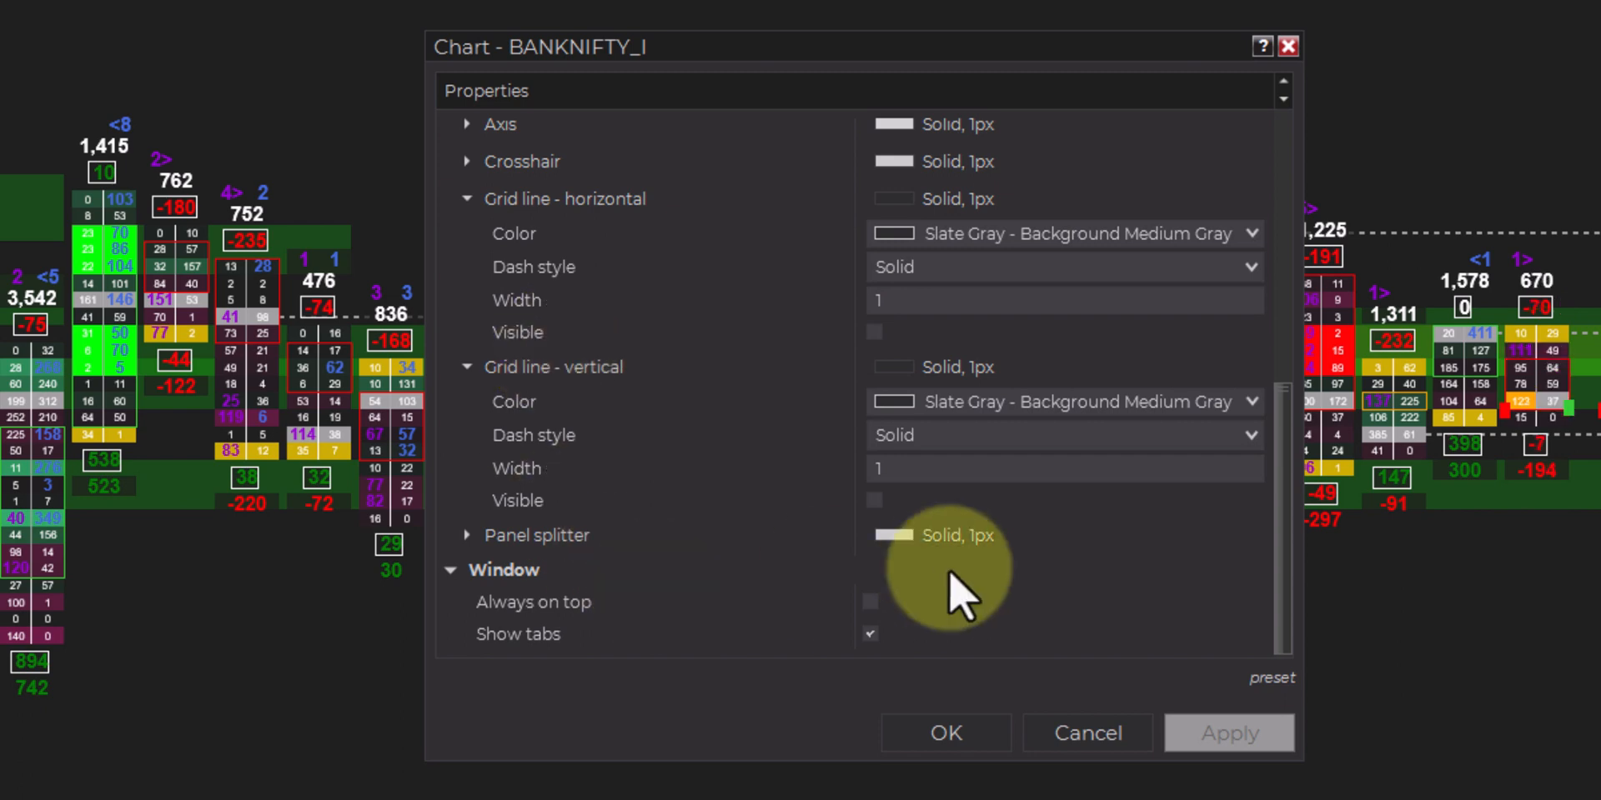